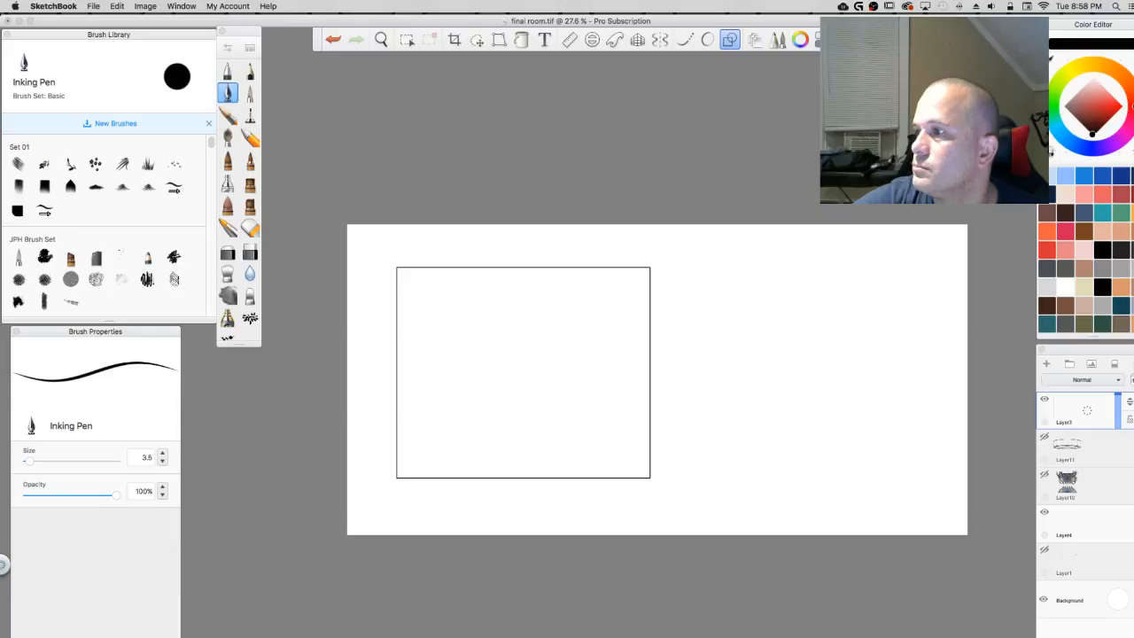
- Toggle off all panels and toolbars, leaving only the canvas with the rectangular frame
{"action": "key", "text": "tab"}
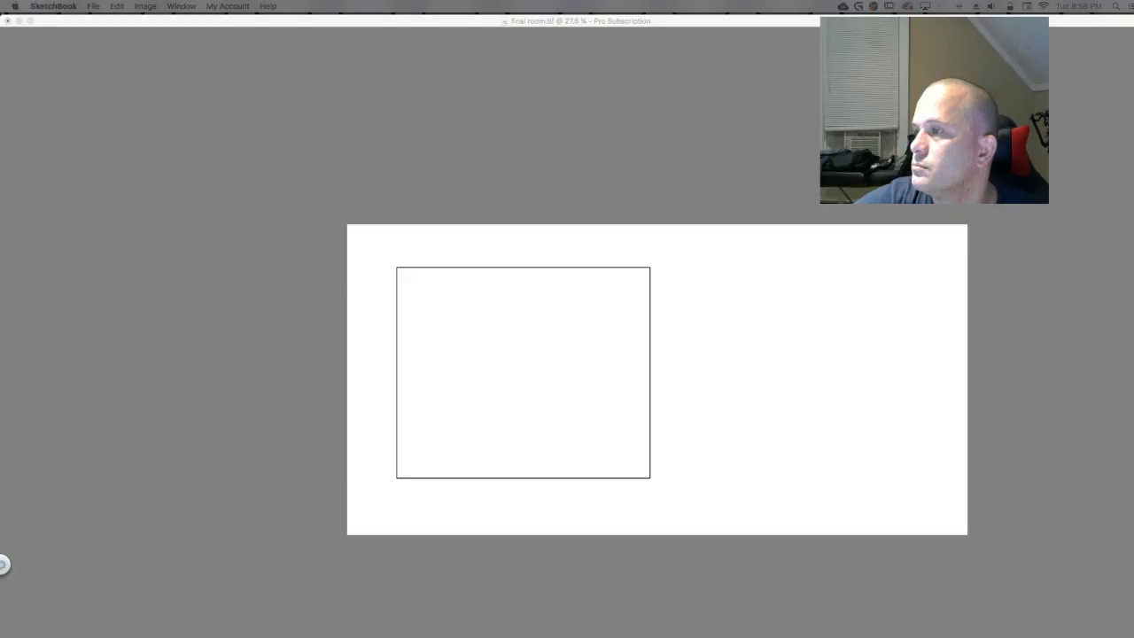